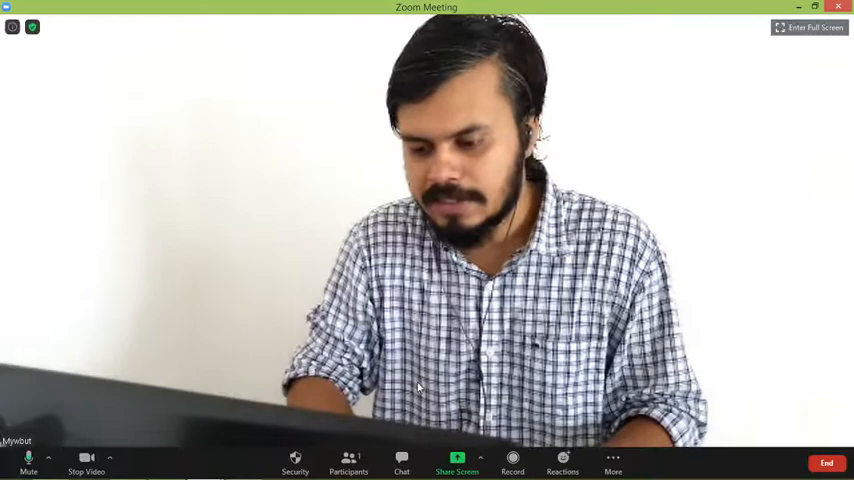
Return to the IPL Wikipedia article in Chrome and hover the India link preview
left_click(458, 462)
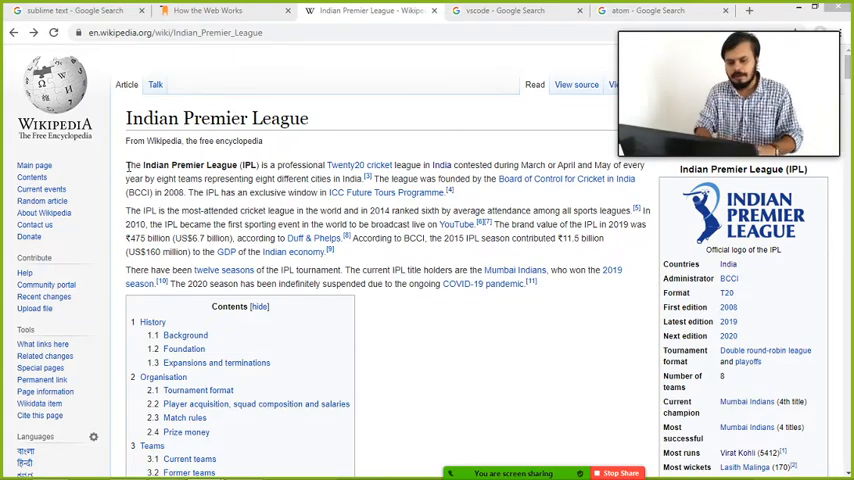
left_click_drag(126, 164, 504, 252)
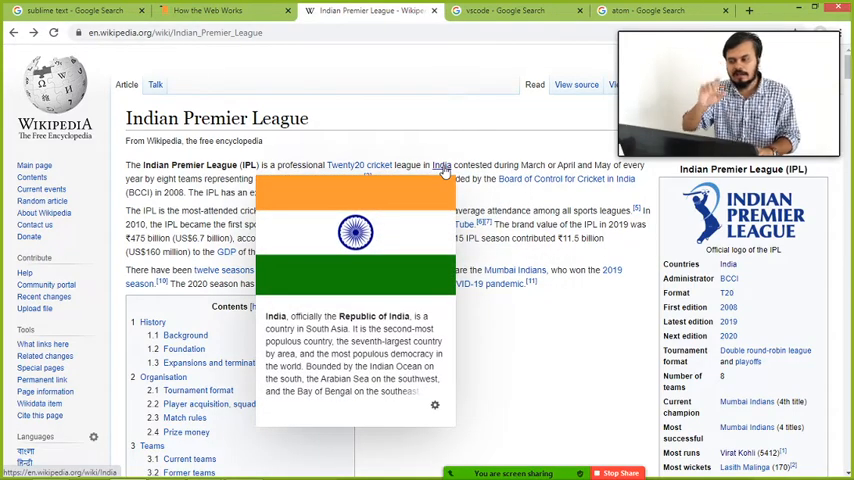
mouse_move(470, 140)
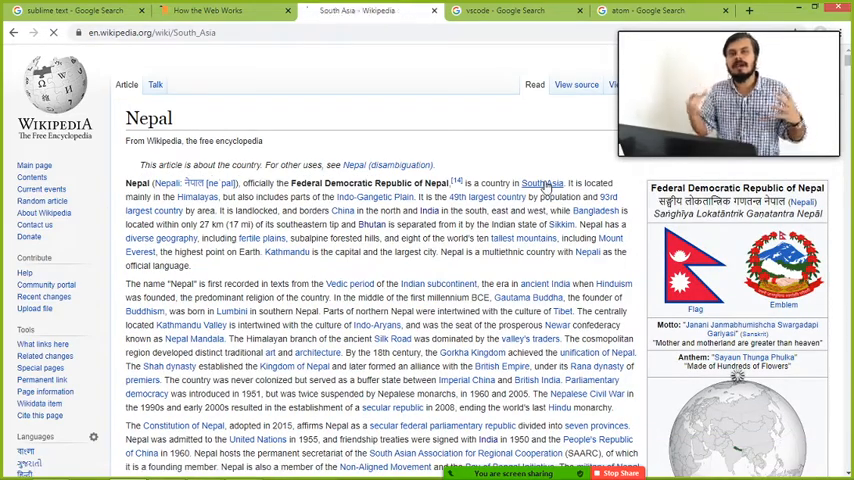
left_click(542, 184)
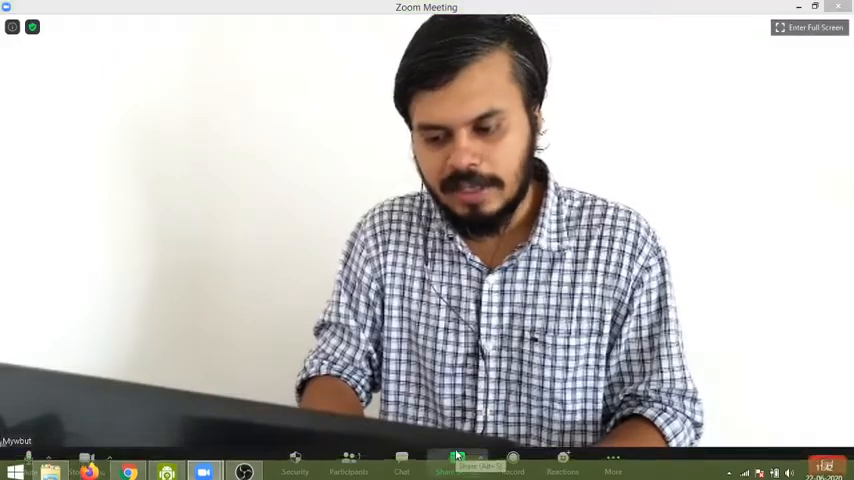
Leave the Zoom full-screen meeting and bring Chrome back on screen
left_click(444, 472)
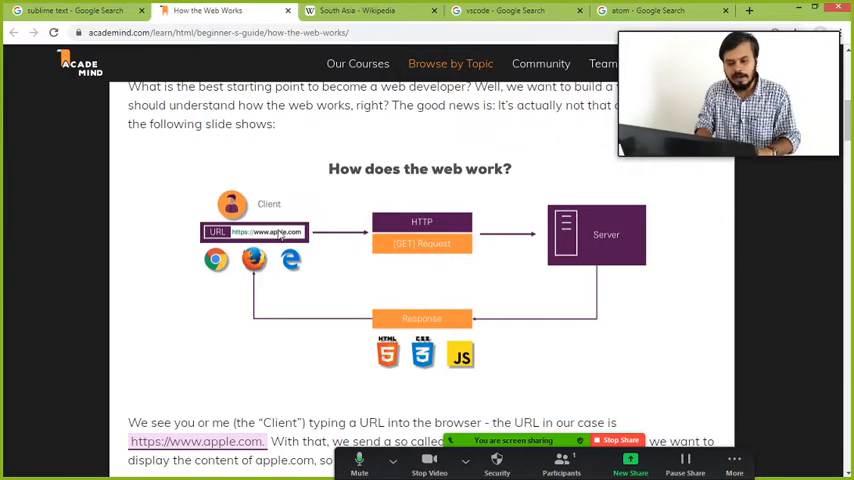
mouse_move(400, 230)
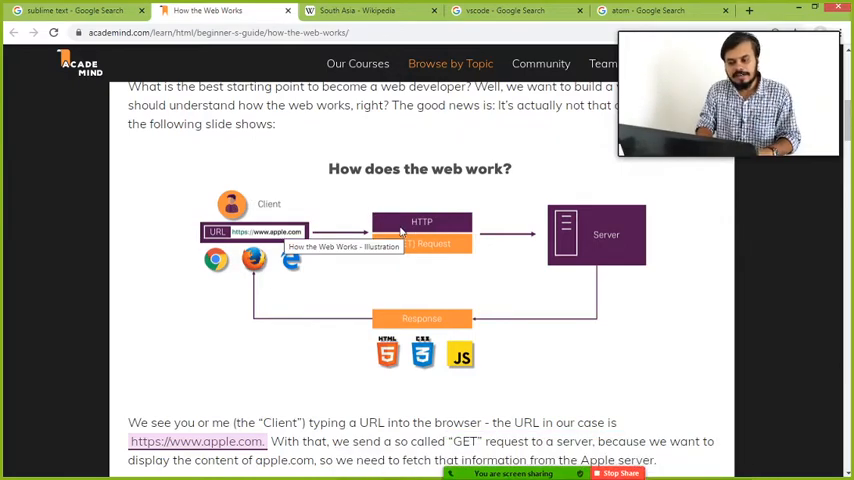
mouse_move(604, 250)
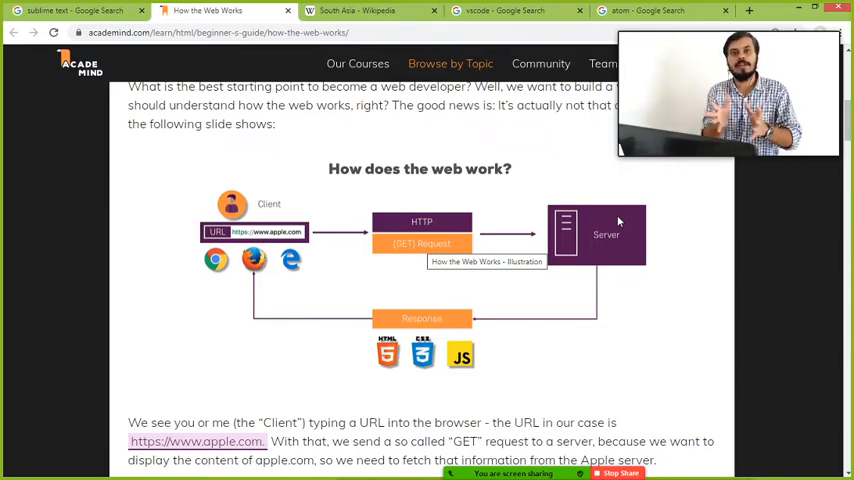
mouse_move(360, 330)
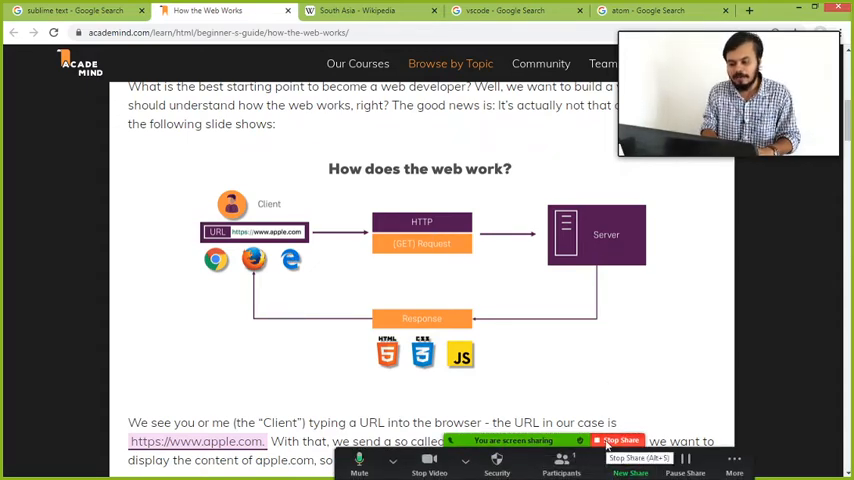
Bring the Zoom meeting video to the front over the Academind article
left_click(620, 440)
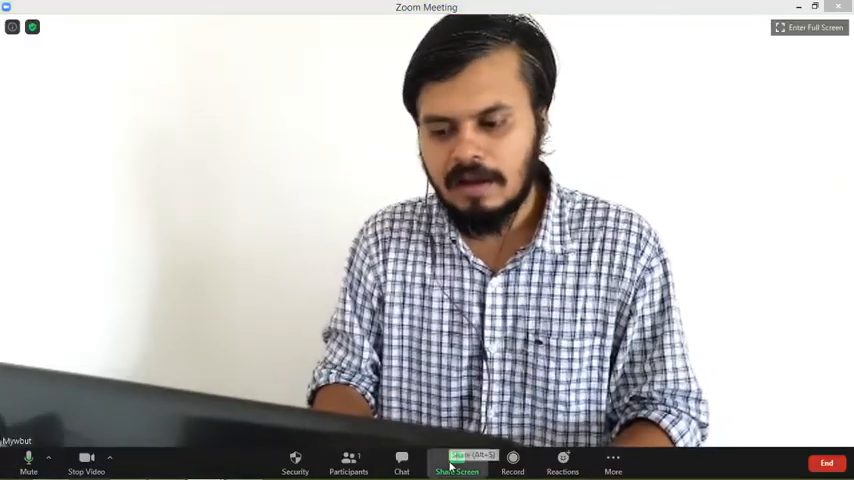
Download the Sublime Text Windows installer from sublimetext.com and launch it
left_click(456, 464)
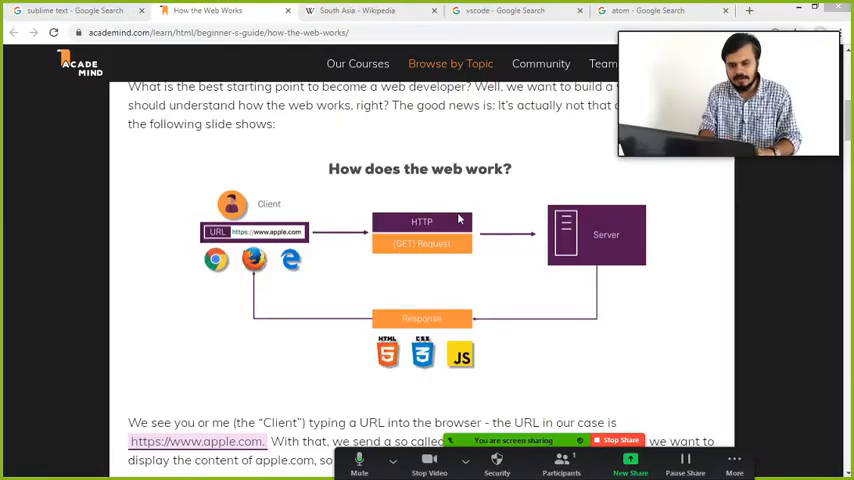
left_click(76, 12)
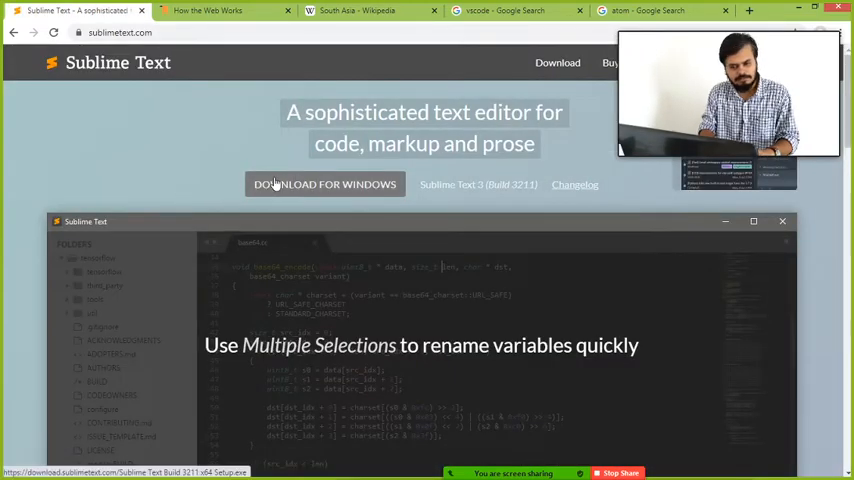
left_click(324, 184)
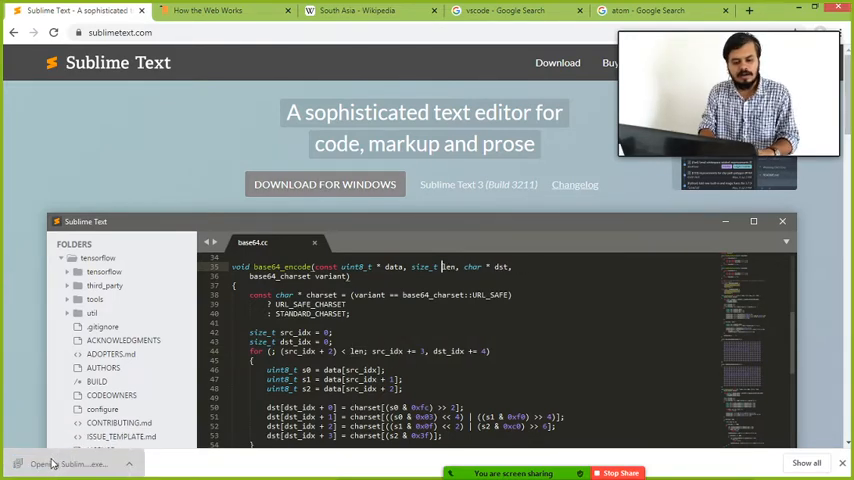
left_click(64, 464)
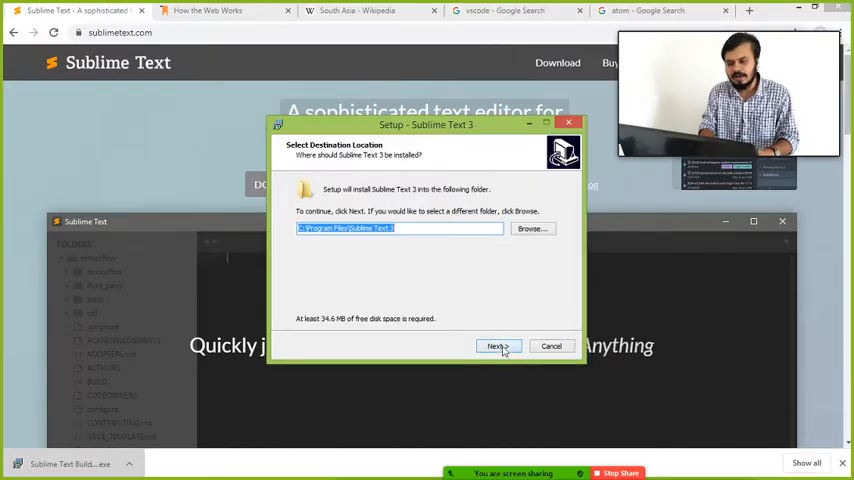
Accept the default Sublime Text installation folder and continue the setup
left_click(496, 346)
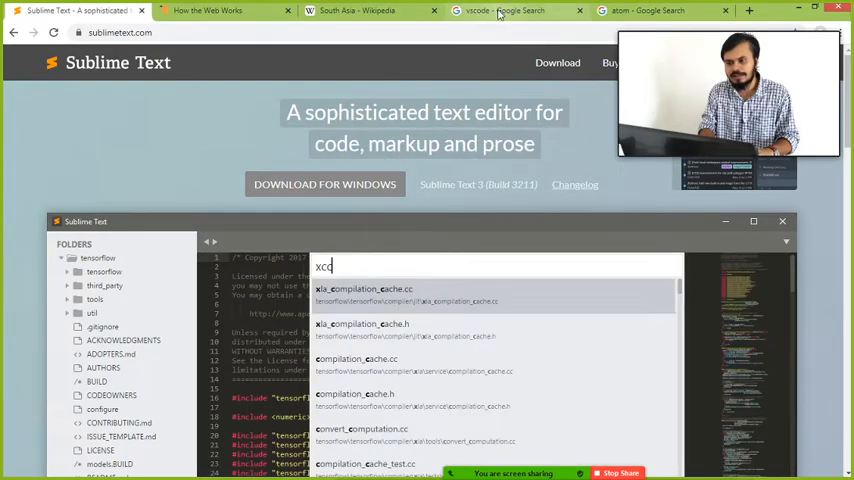
Review the vscode and atom Google results, then search Windows for 'Sublime Text 3'
left_click(516, 12)
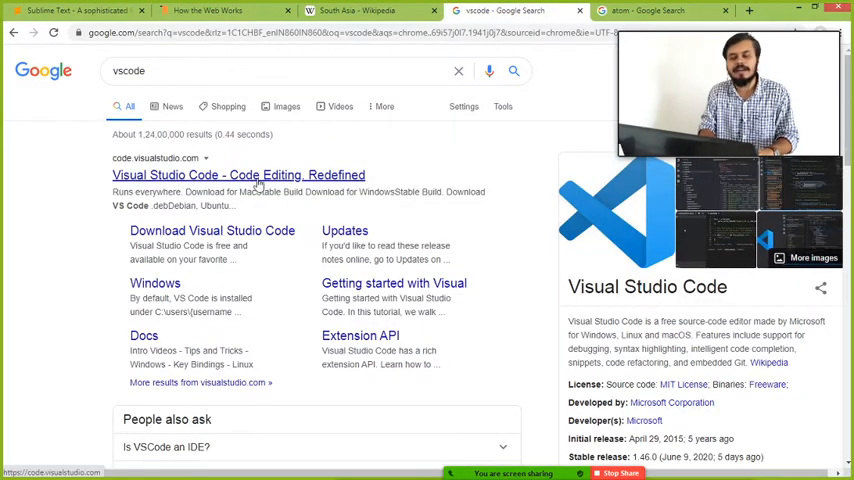
left_click(660, 12)
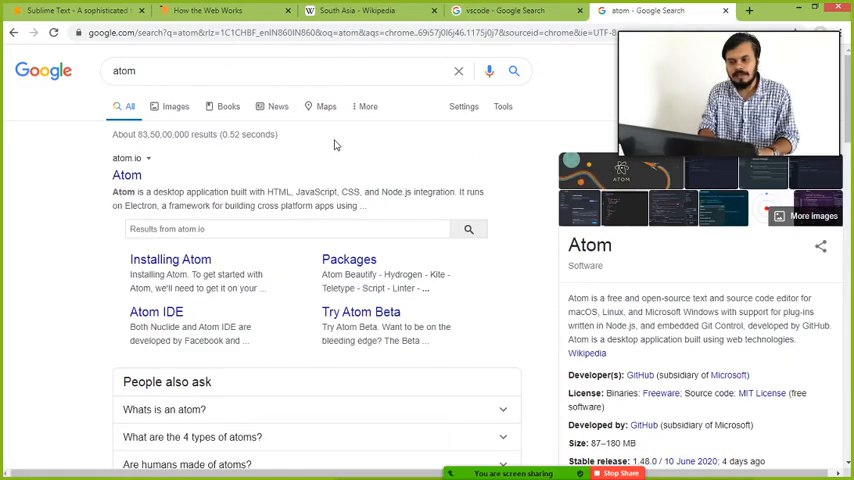
mouse_move(228, 208)
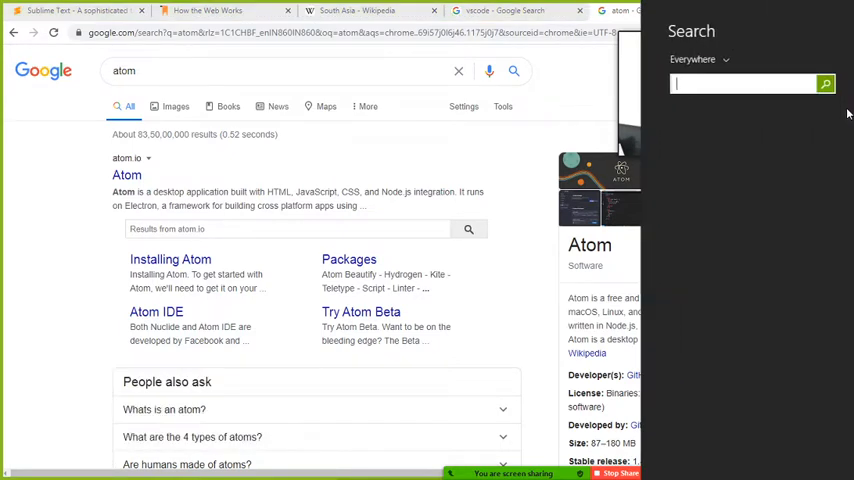
type("Sublime Text 3")
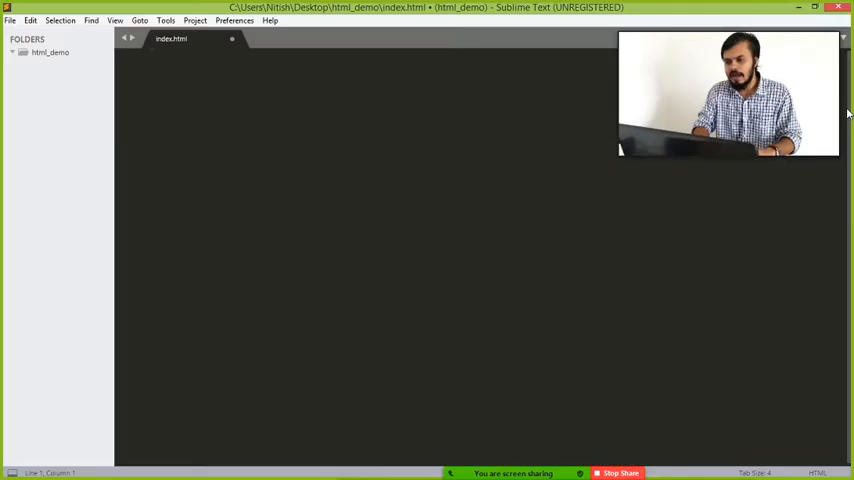
Enter 'hello world' in the editor, then minimize everything to show the desktop
type("hello world")
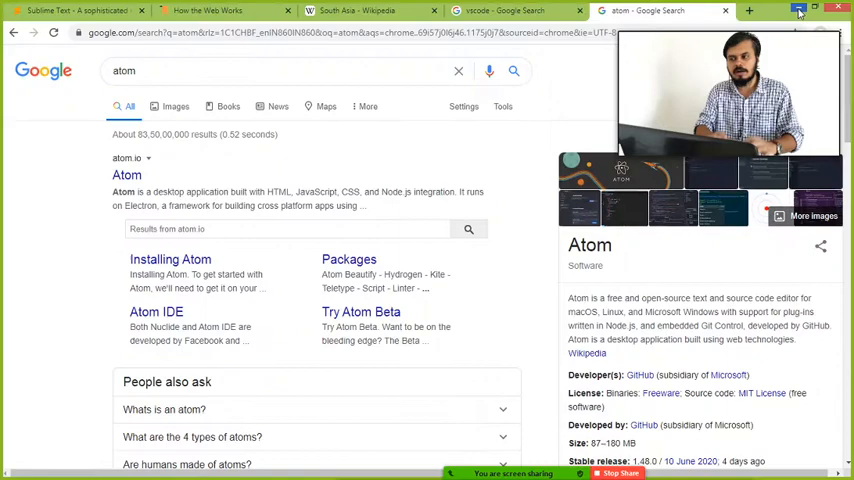
left_click(814, 8)
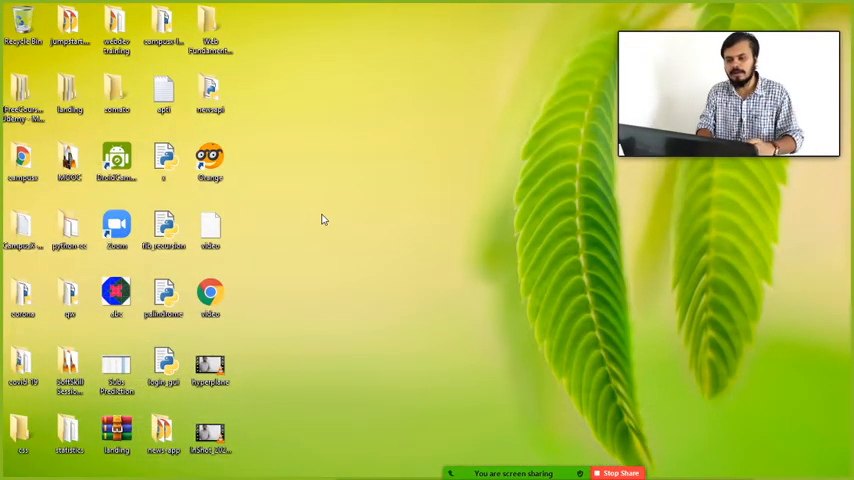
Create a desktop folder named html_training and return to Sublime Text
right_click(322, 218)
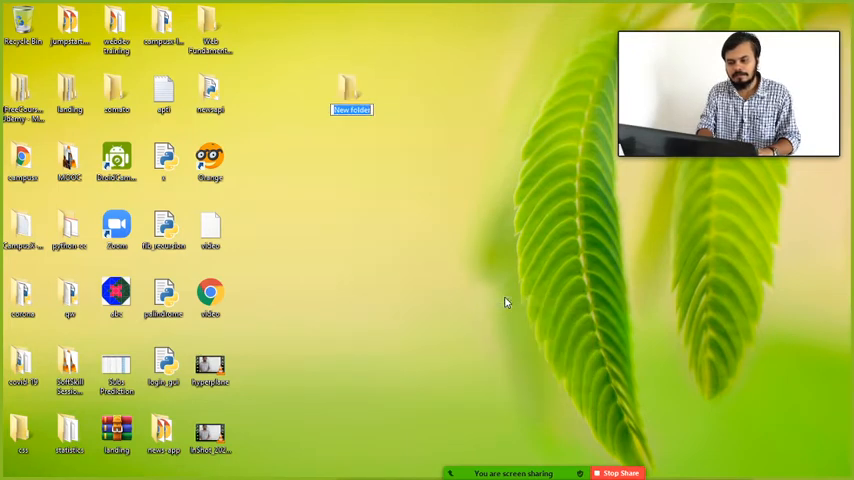
type("hi")
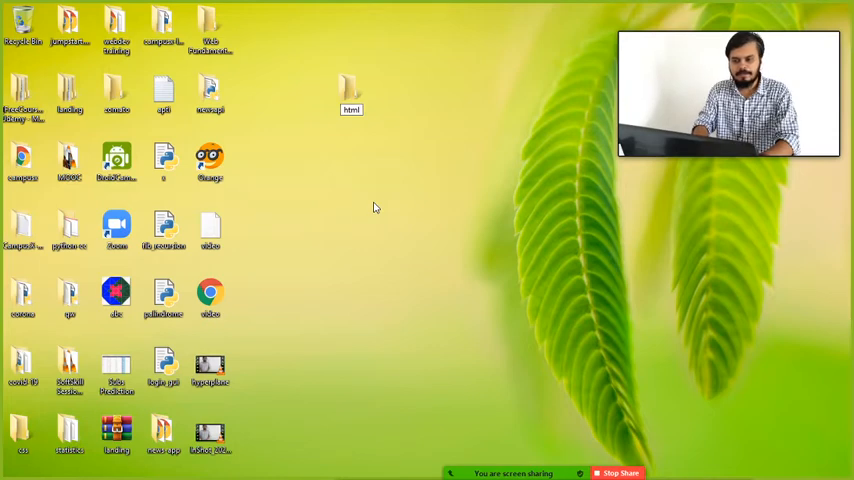
type("_t")
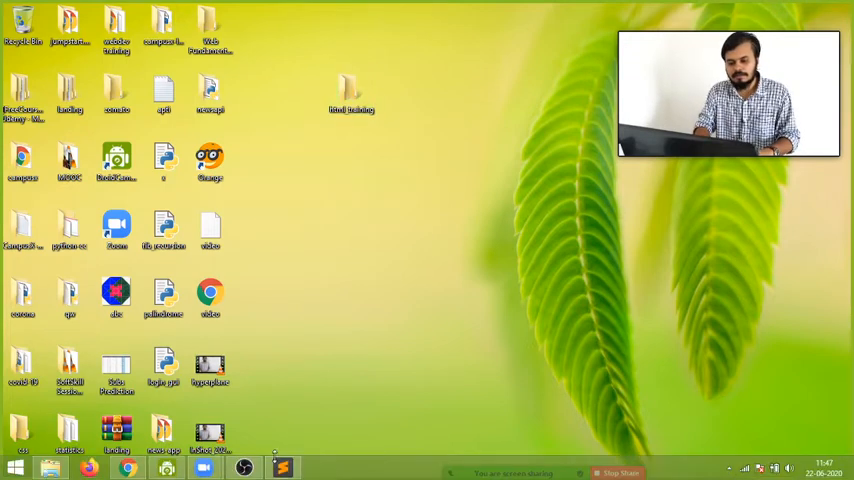
left_click(284, 468)
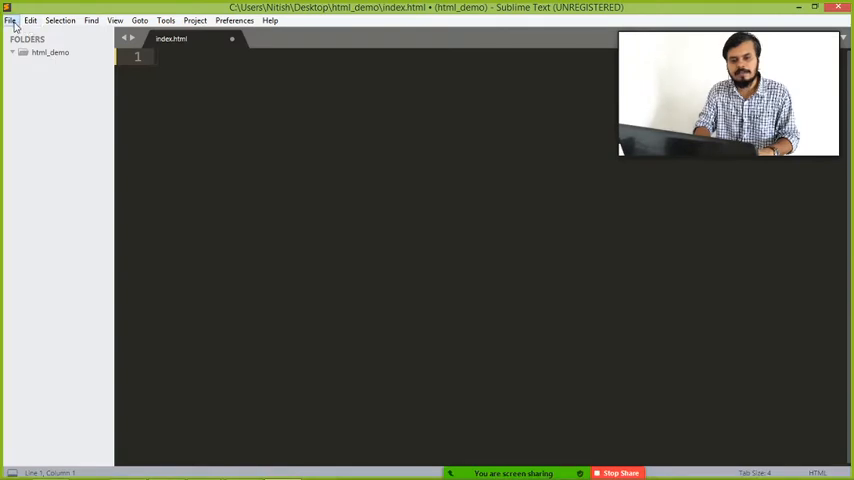
Select the html_training folder on the Desktop as the project folder to open
left_click(8, 20)
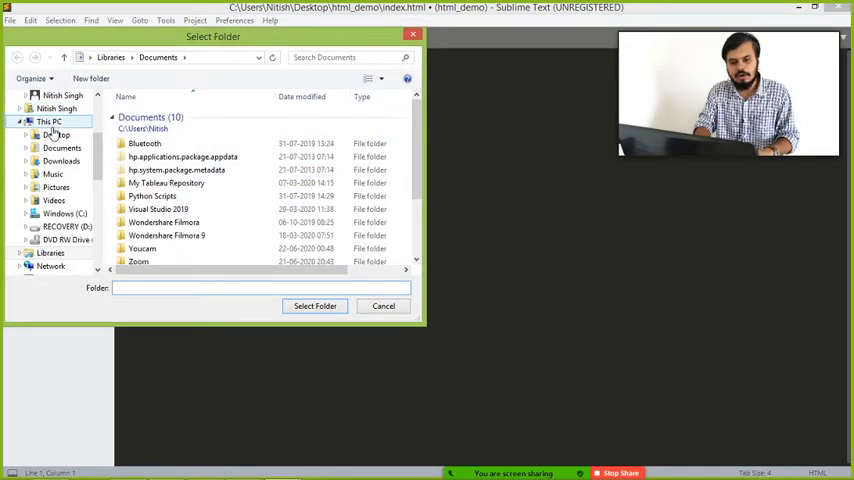
left_click(58, 136)
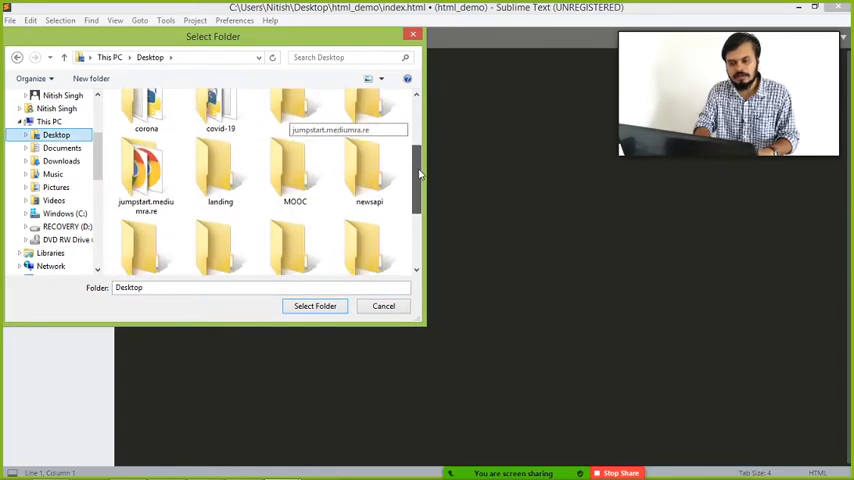
left_click(368, 126)
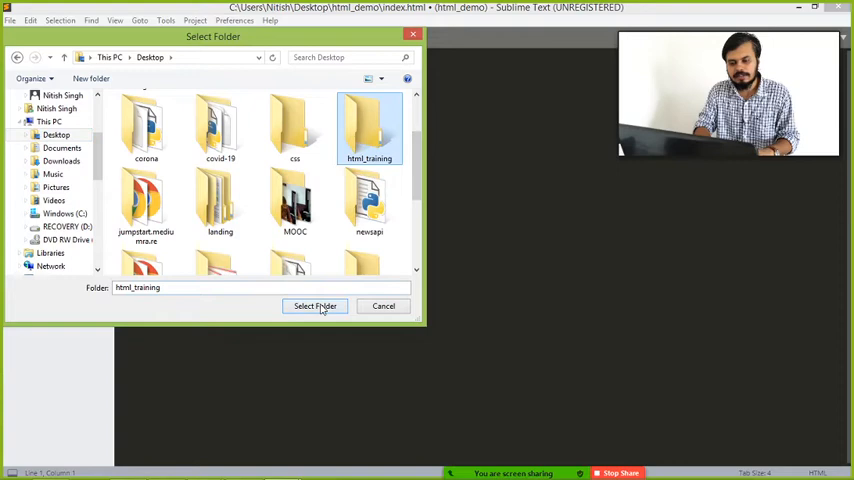
left_click(316, 306)
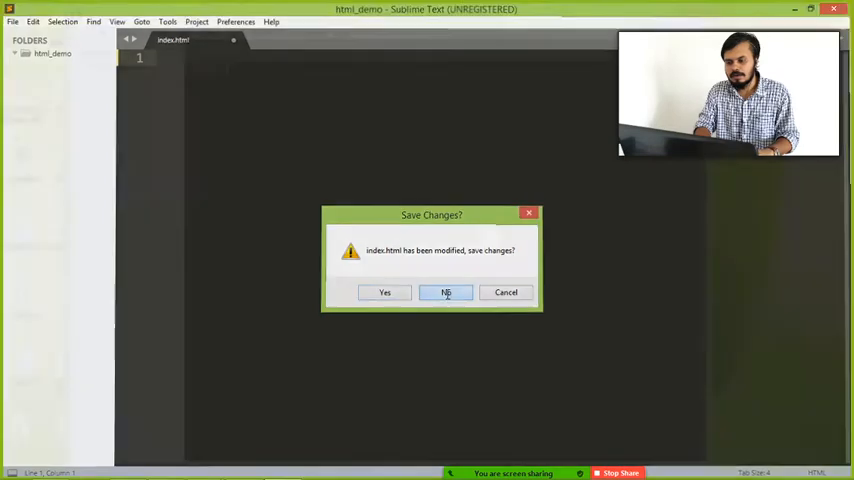
Decline saving the old file and save a new index.html inside html_training
left_click(446, 292)
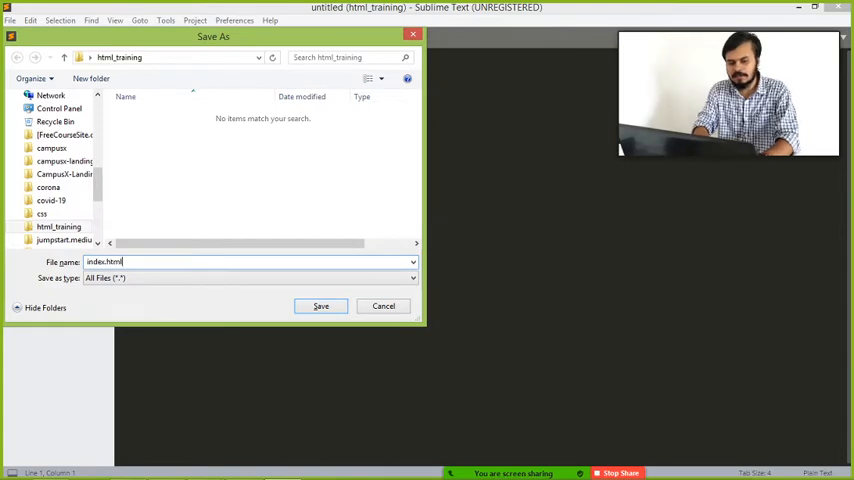
left_click(320, 306)
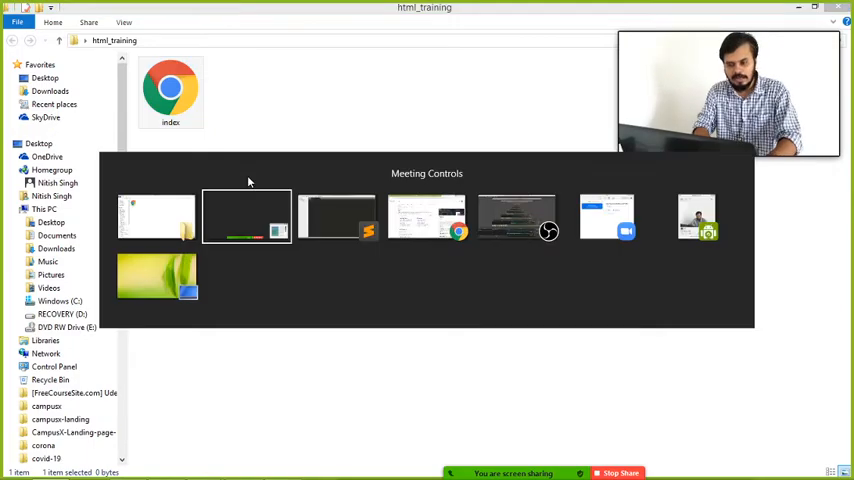
left_click(336, 216)
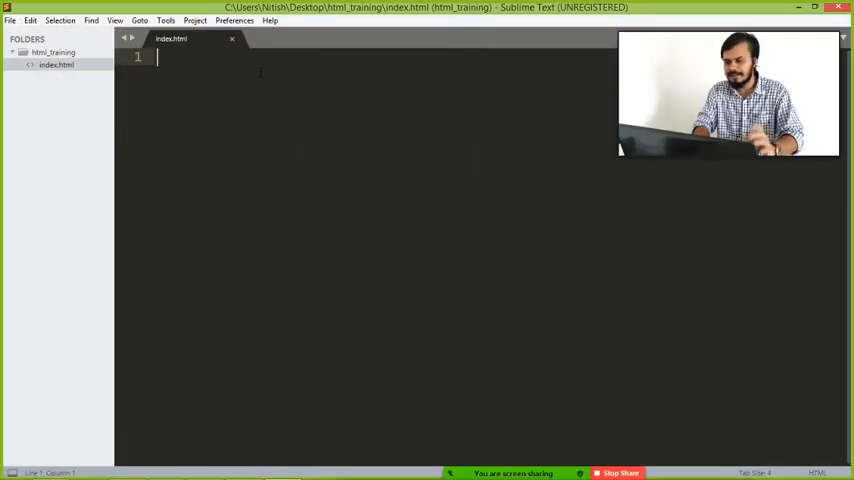
Add 'hello world' to index.html, save it, and view the page in Chrome
type("hello world")
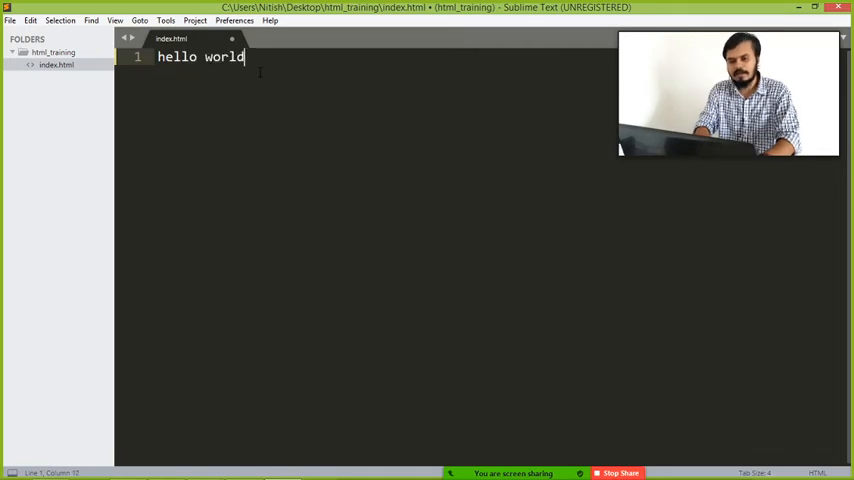
key("ctrl+s")
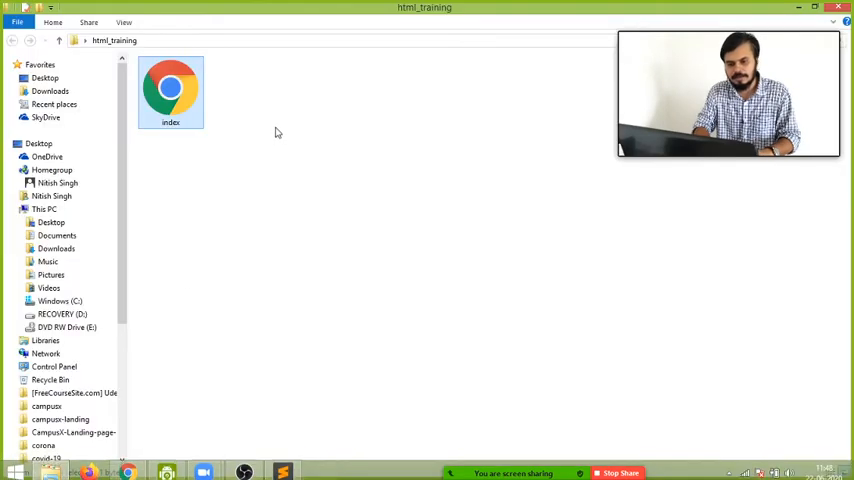
double_click(170, 90)
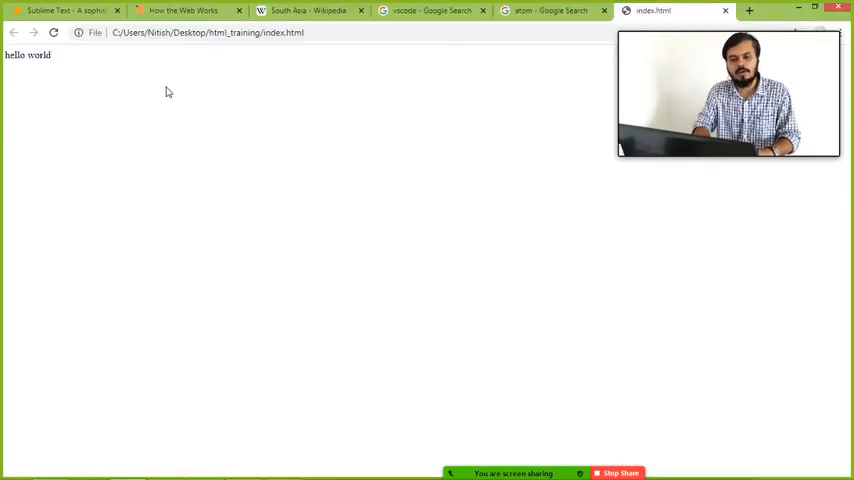